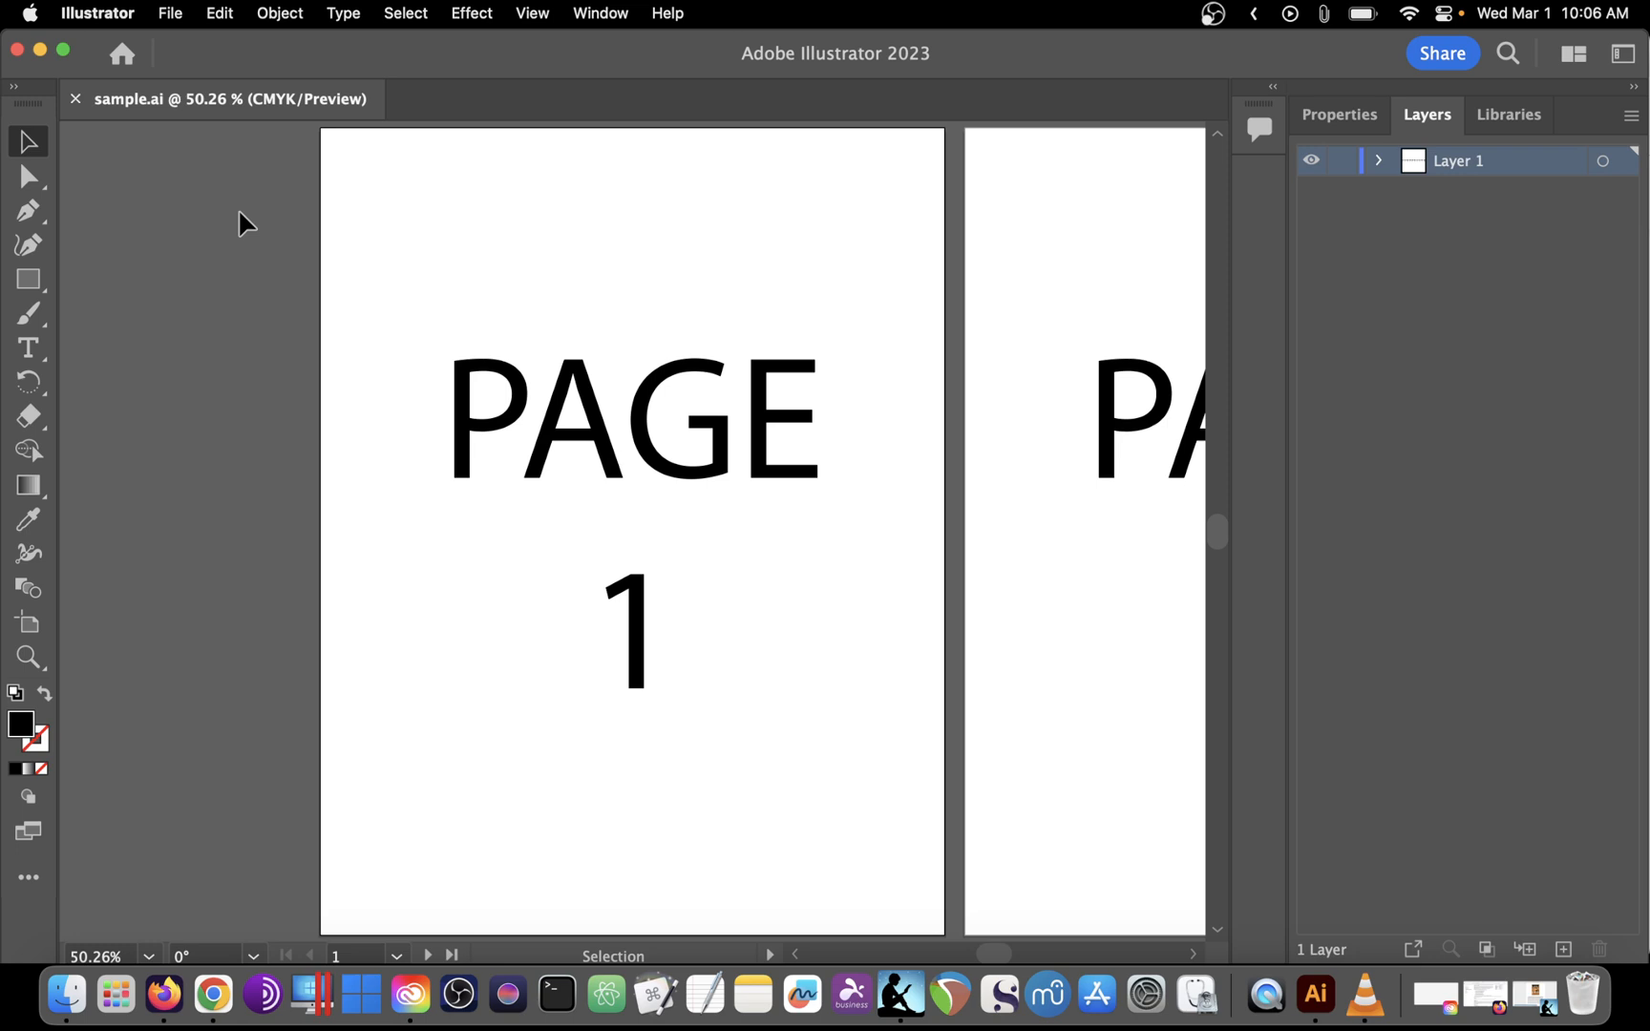
mouse_move(311, 168)
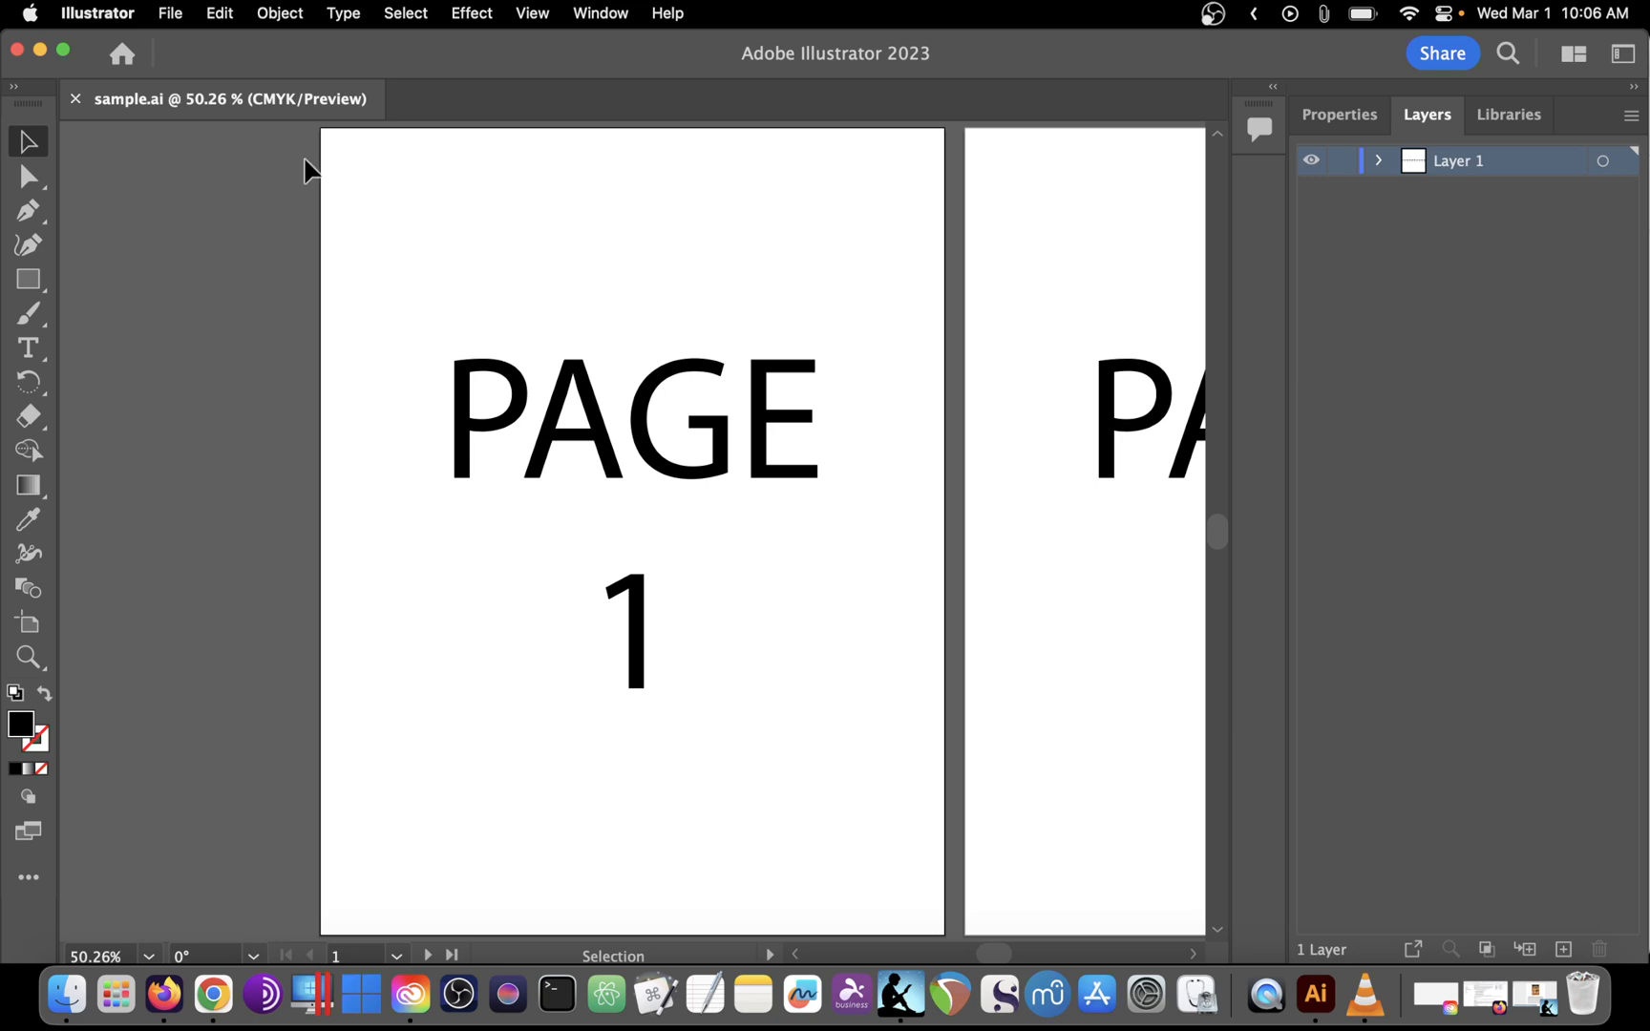
Zoom out via the View menu so PAGE 1 through PAGE 10 all show at once.
click(531, 13)
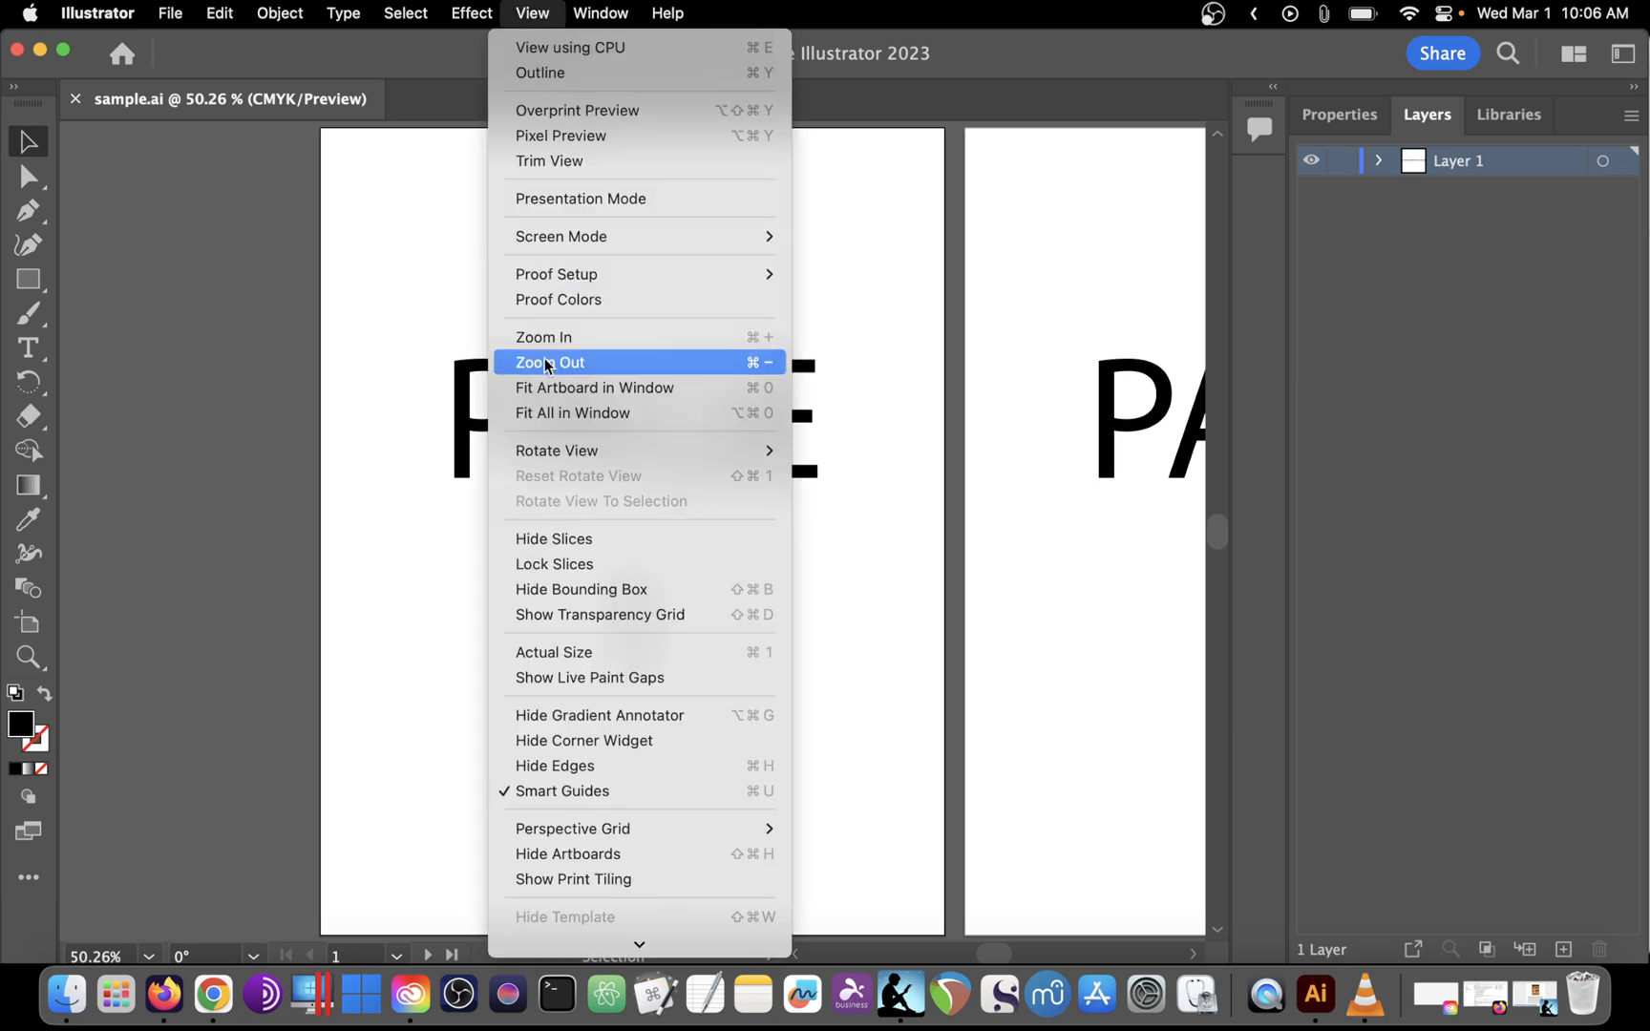
click(549, 363)
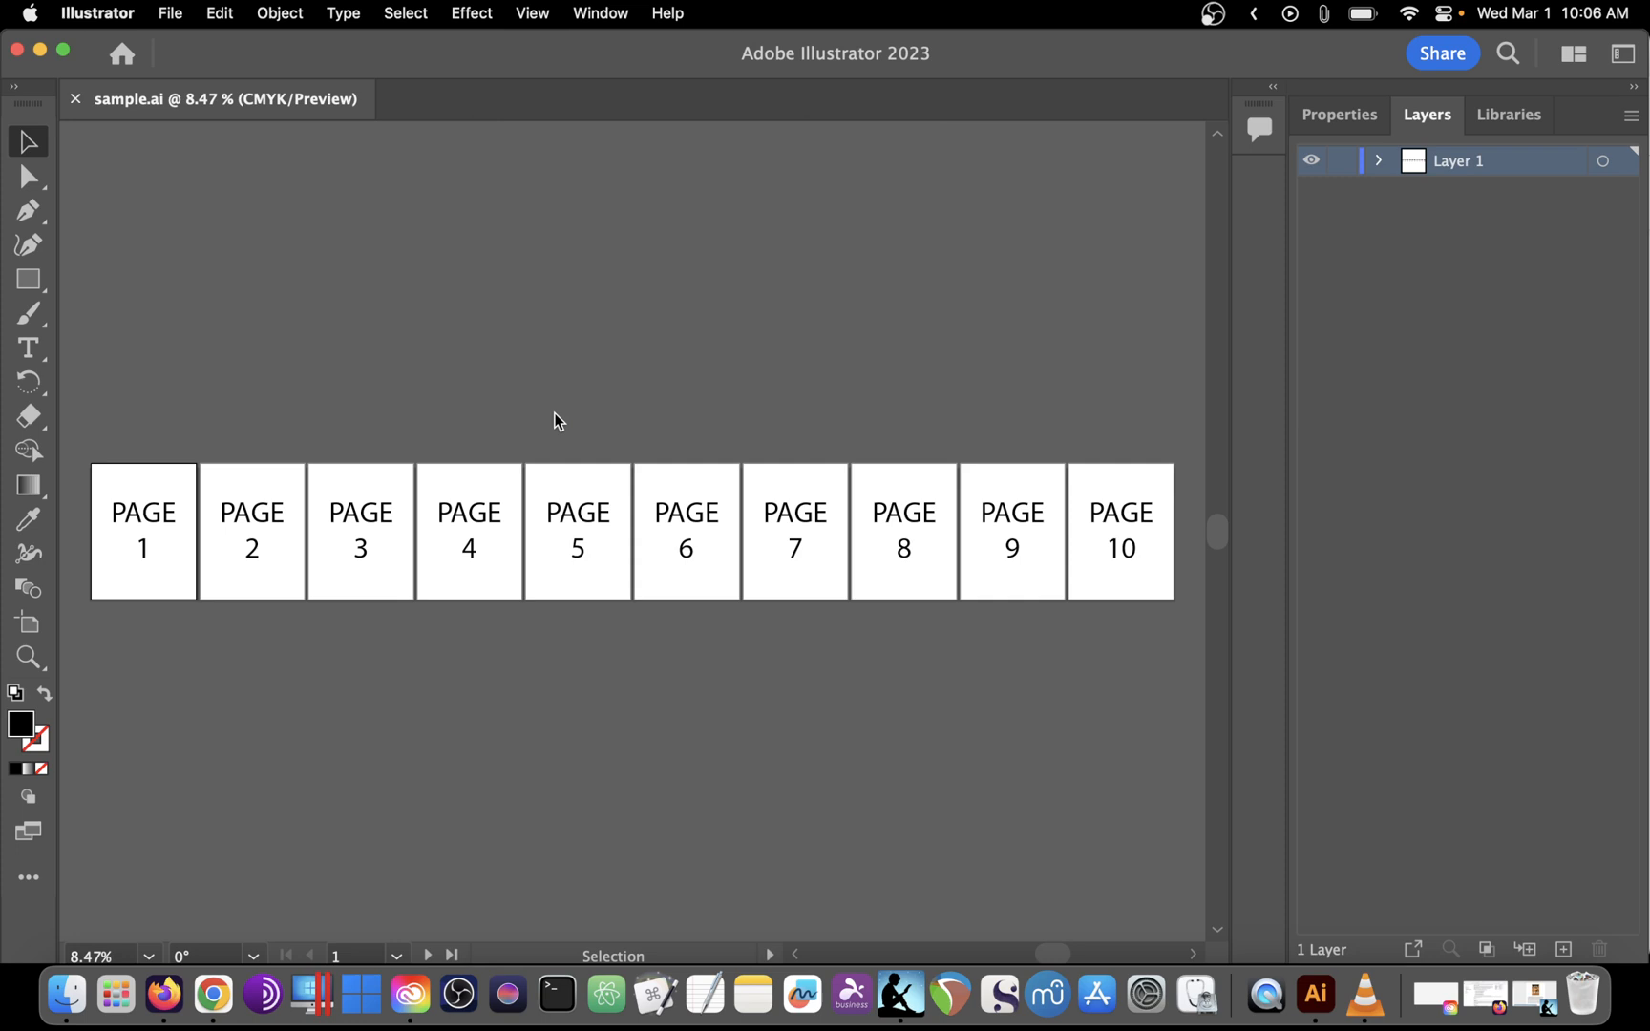
mouse_move(355, 200)
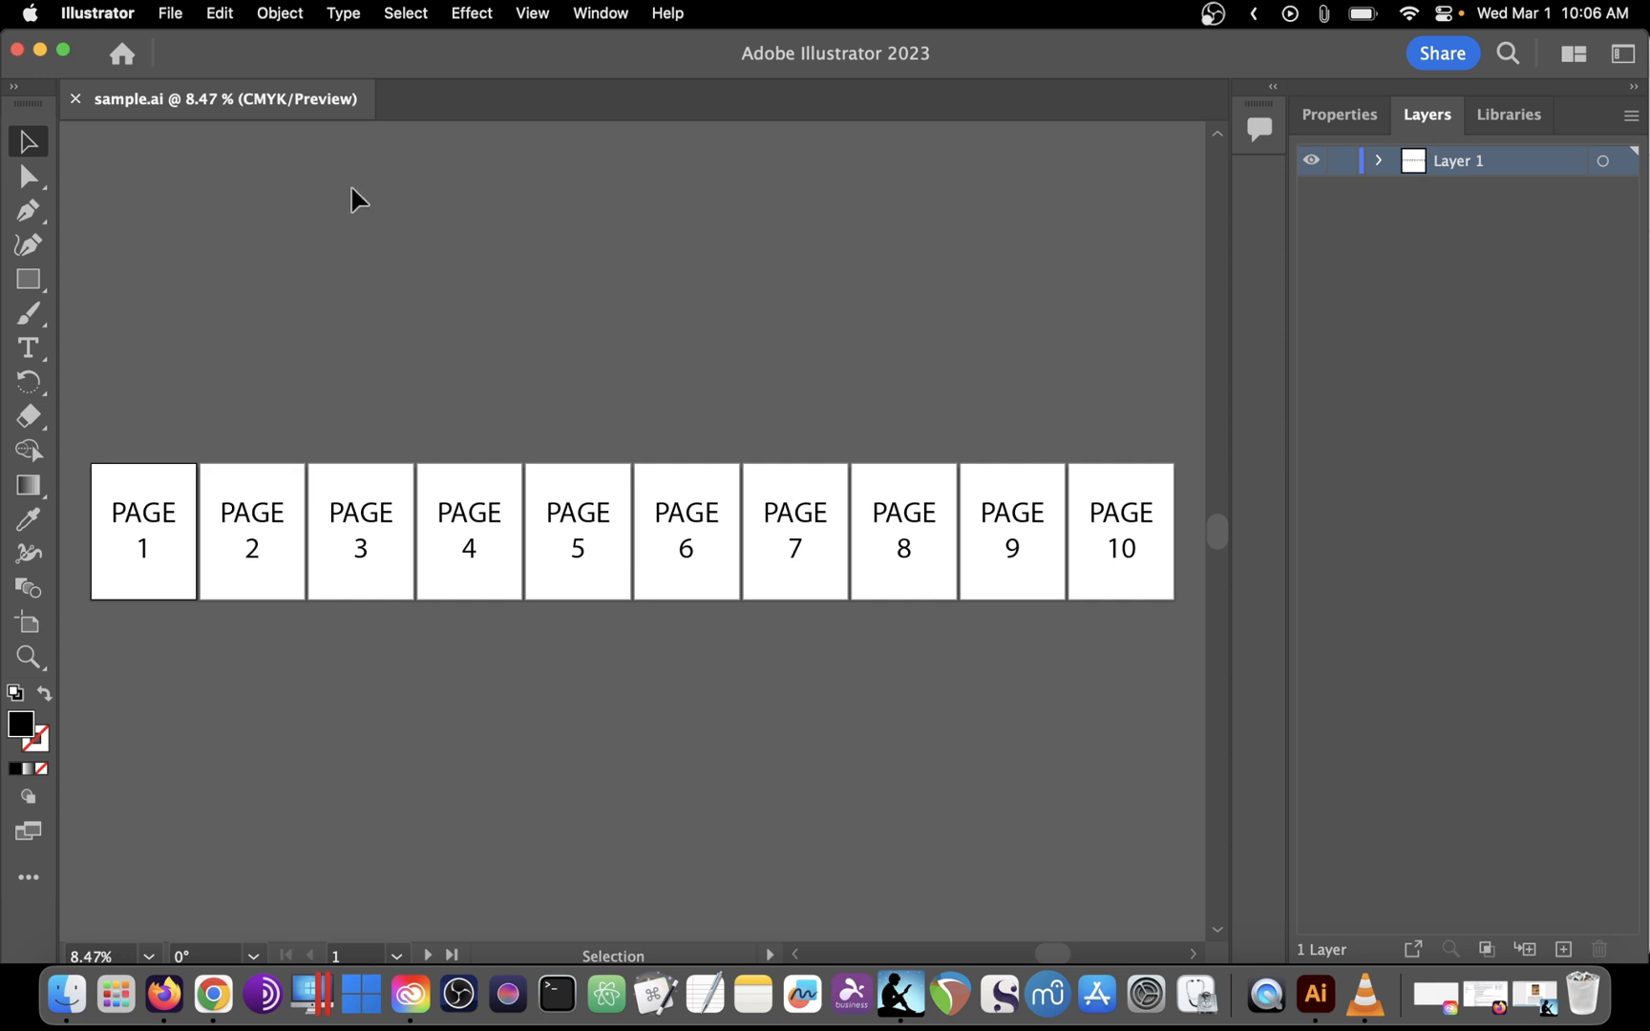
Start Save As and choose Adobe PDF format so the file becomes sample.pdf with all artboards.
click(170, 13)
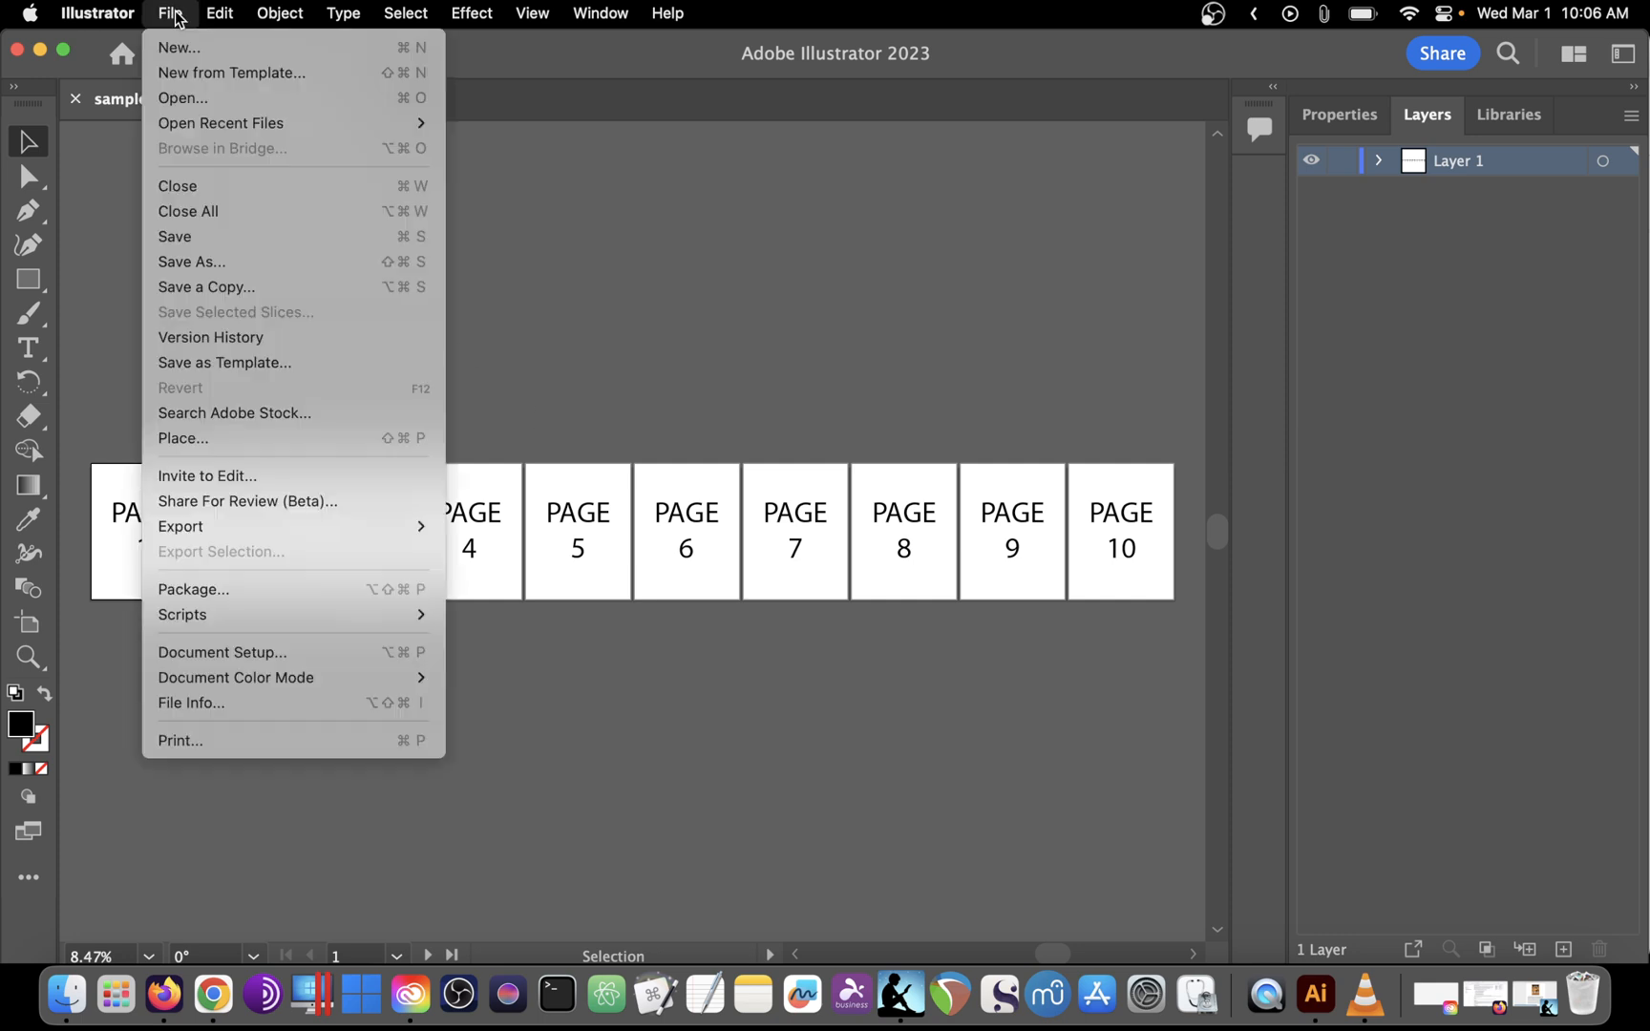
mouse_move(190, 262)
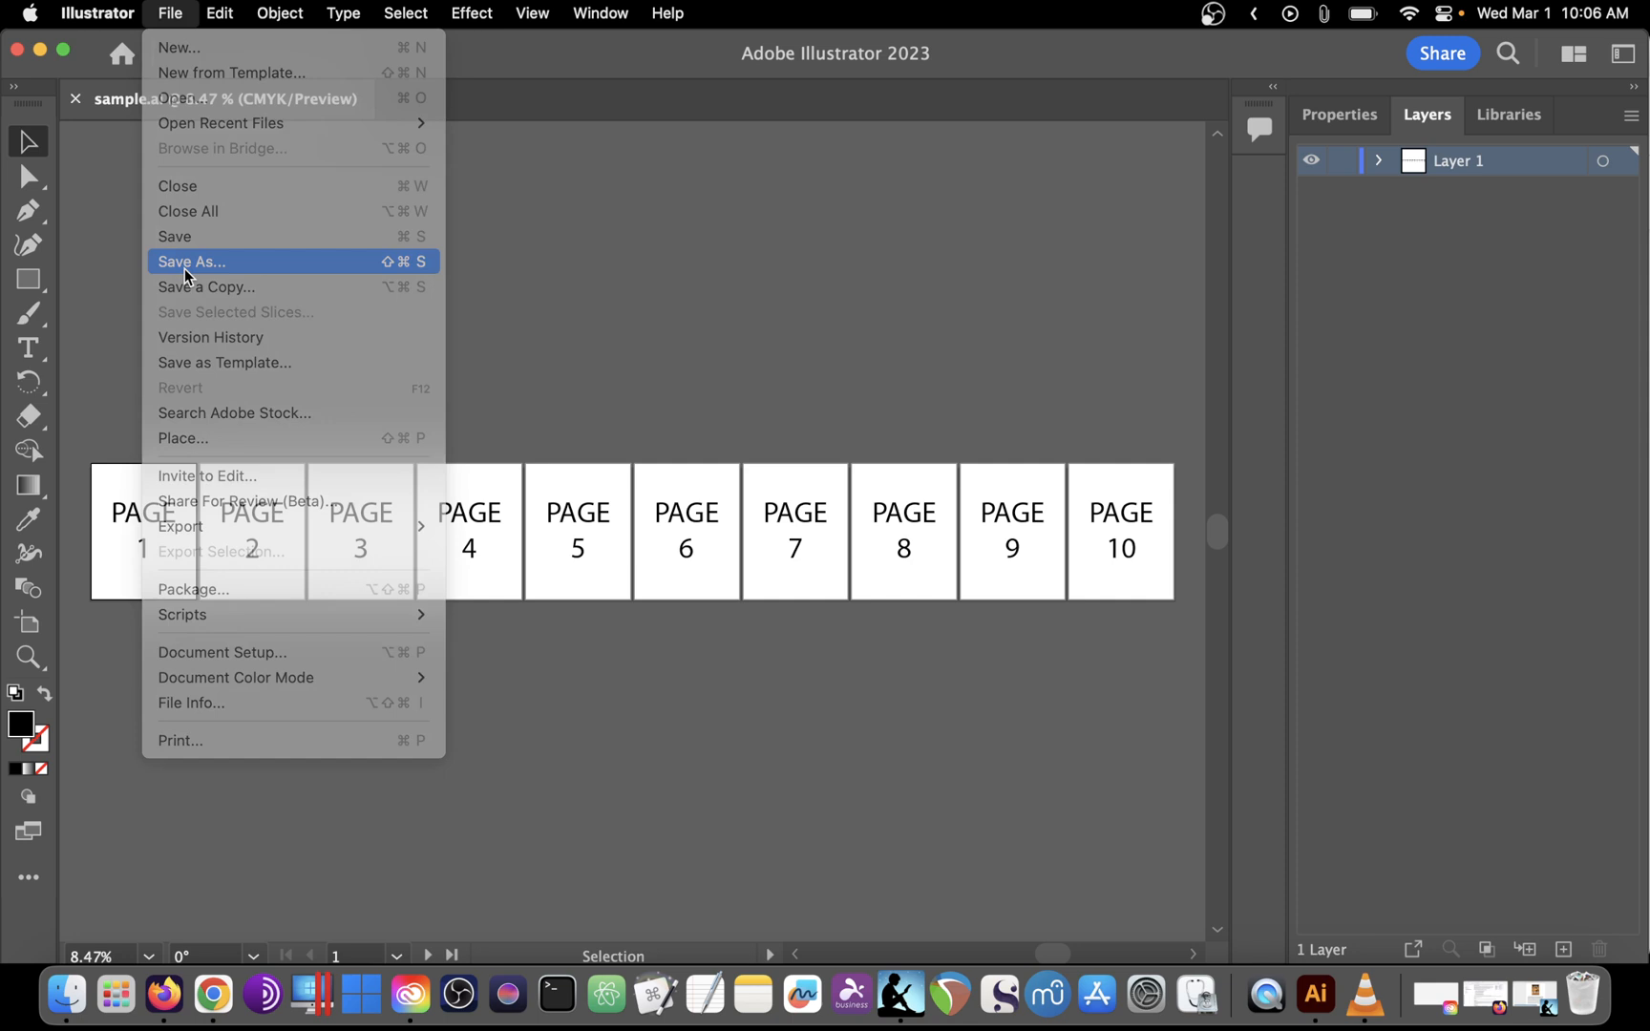
click(191, 261)
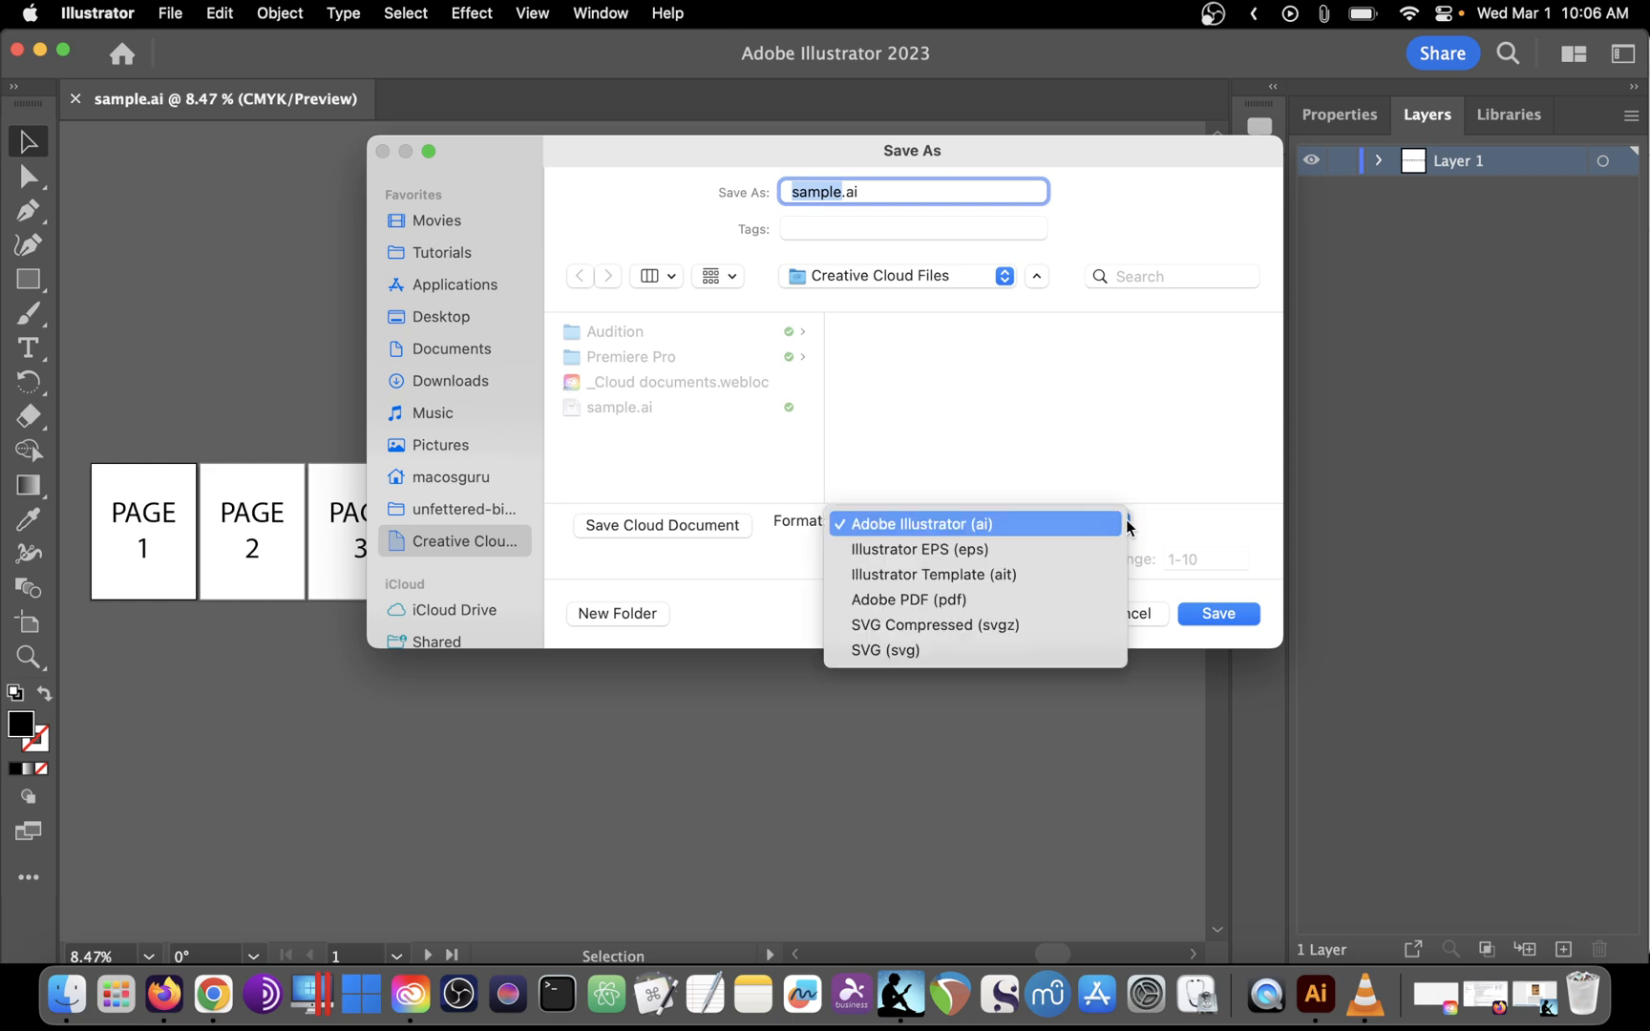
mouse_move(907, 600)
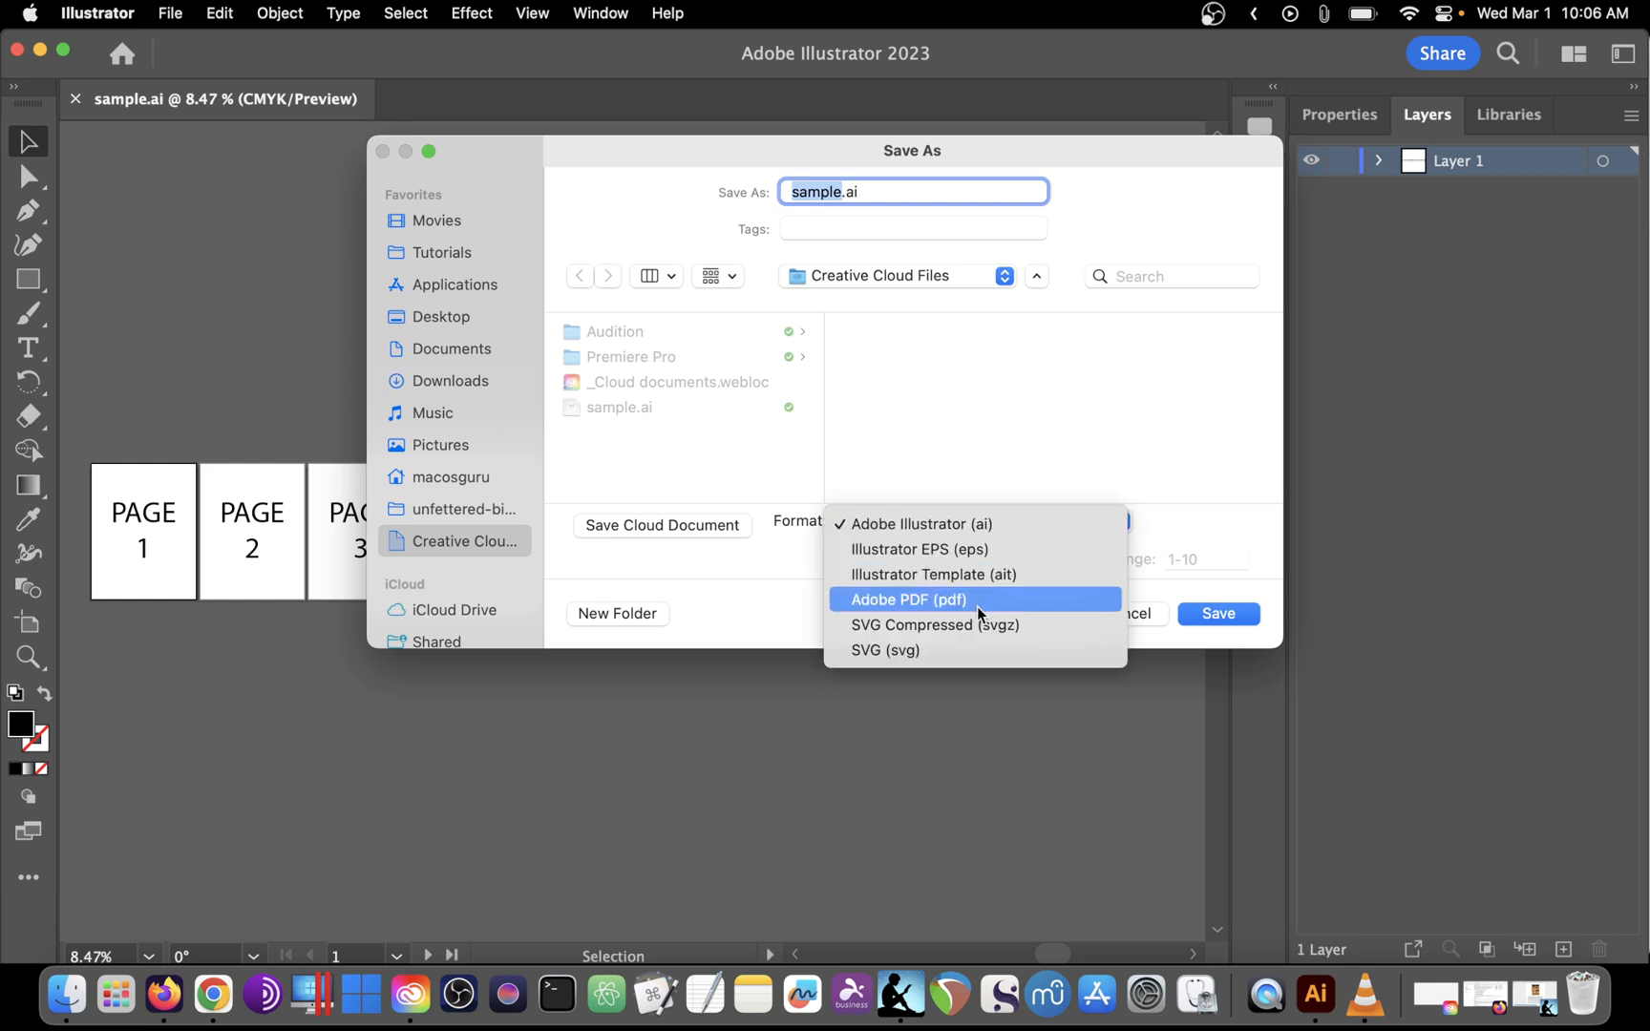
click(905, 600)
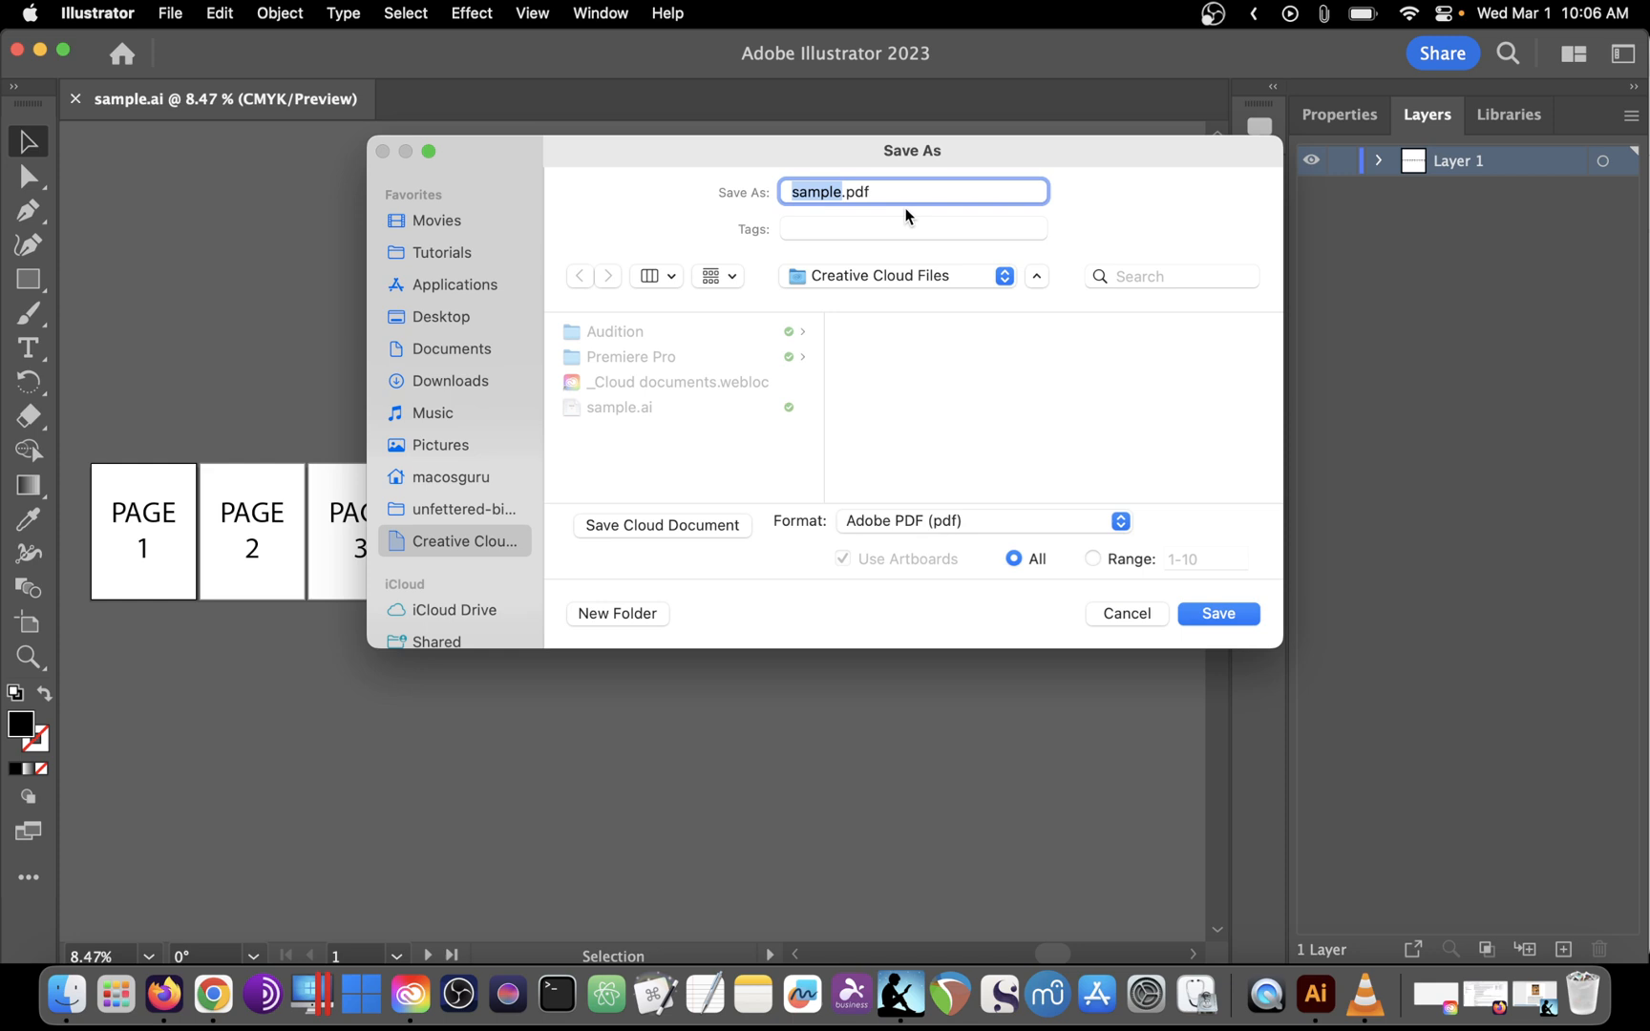
click(862, 191)
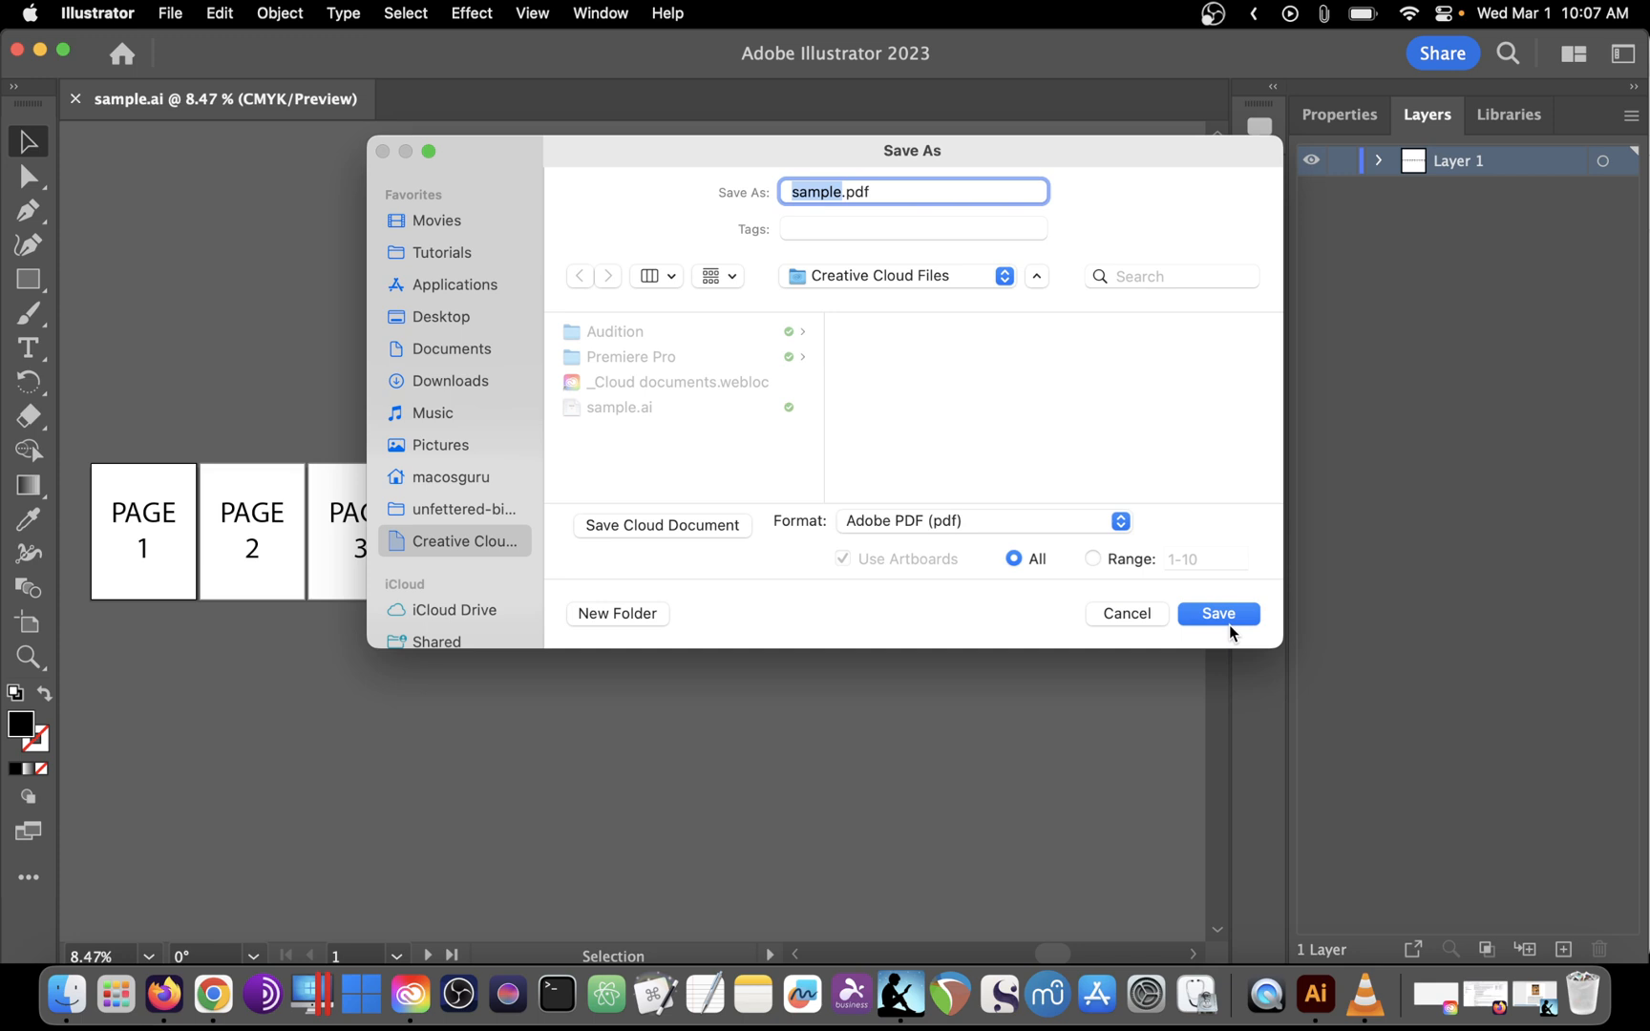
Confirm saving as sample.pdf, bringing up the Save Adobe PDF options with Illustrator Default preset.
click(1216, 613)
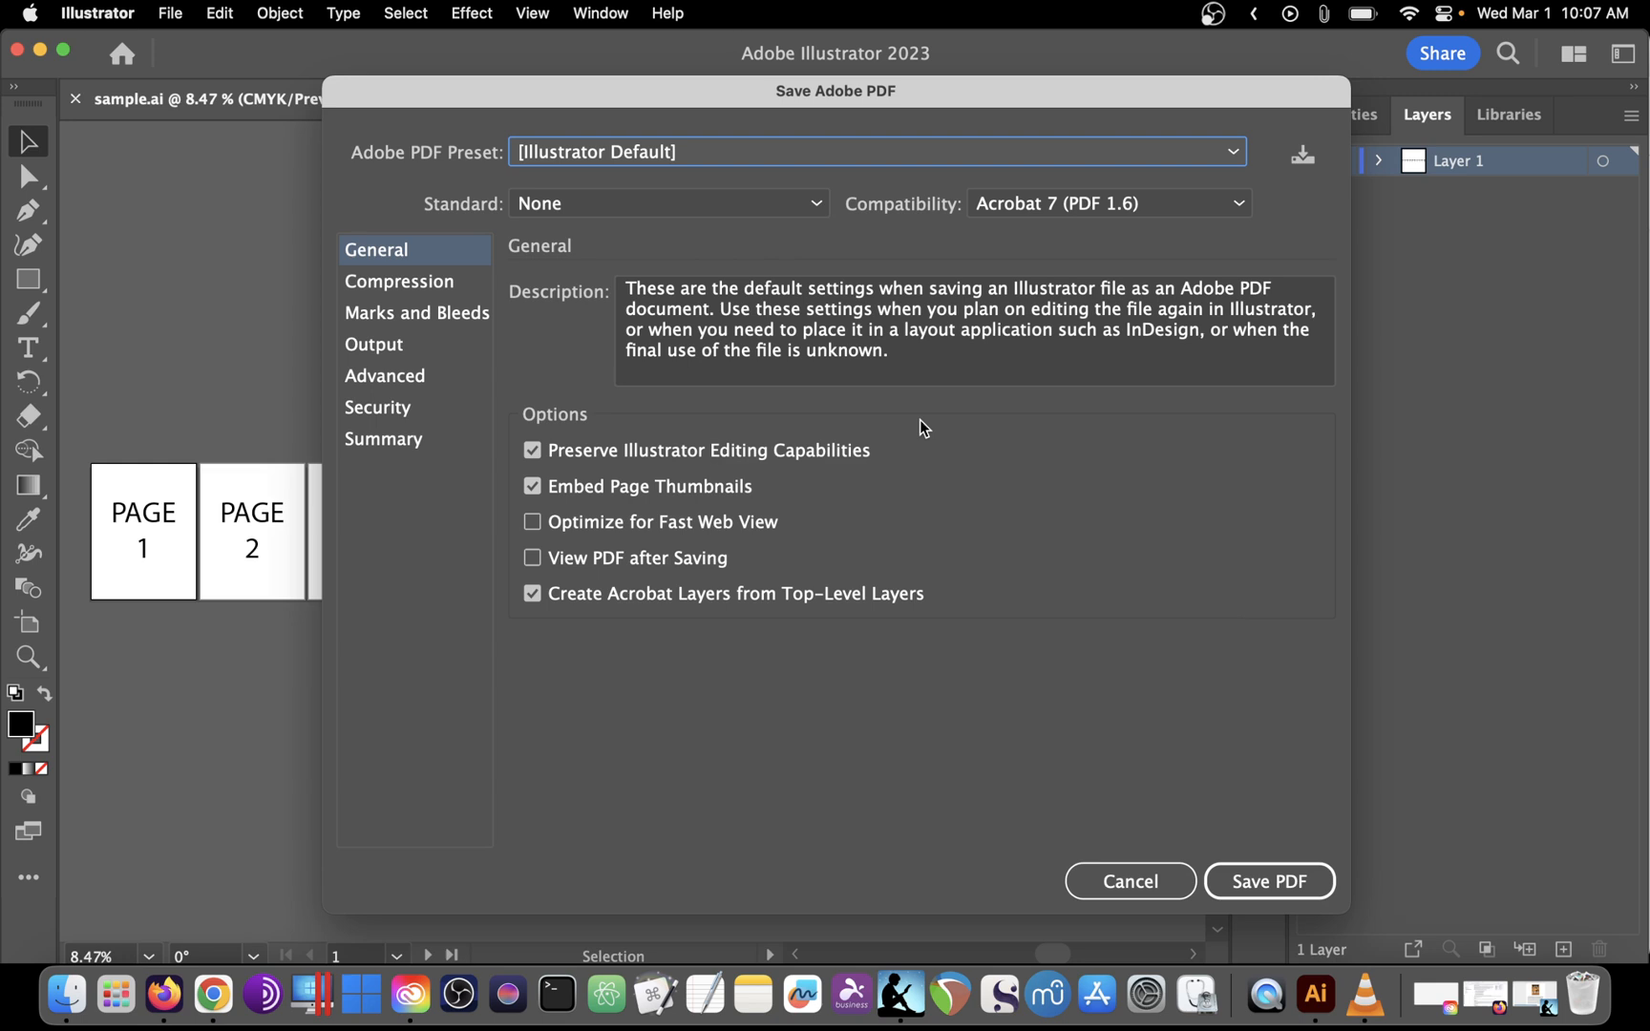
mouse_move(674, 469)
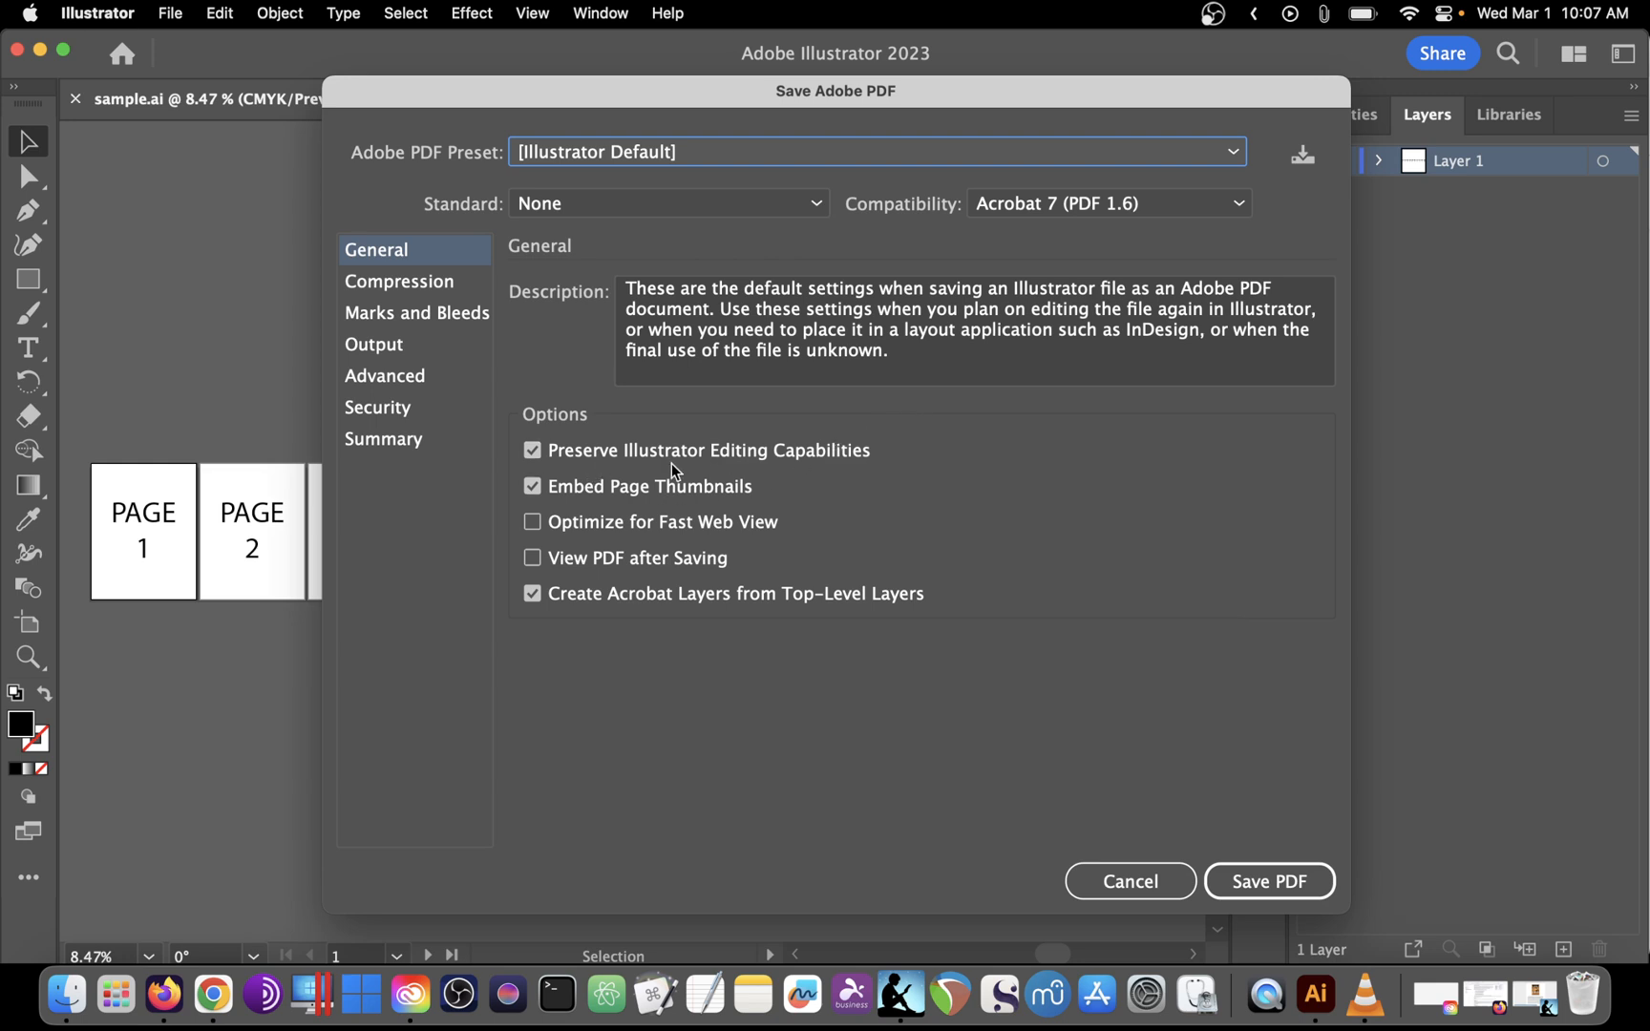
mouse_move(835, 490)
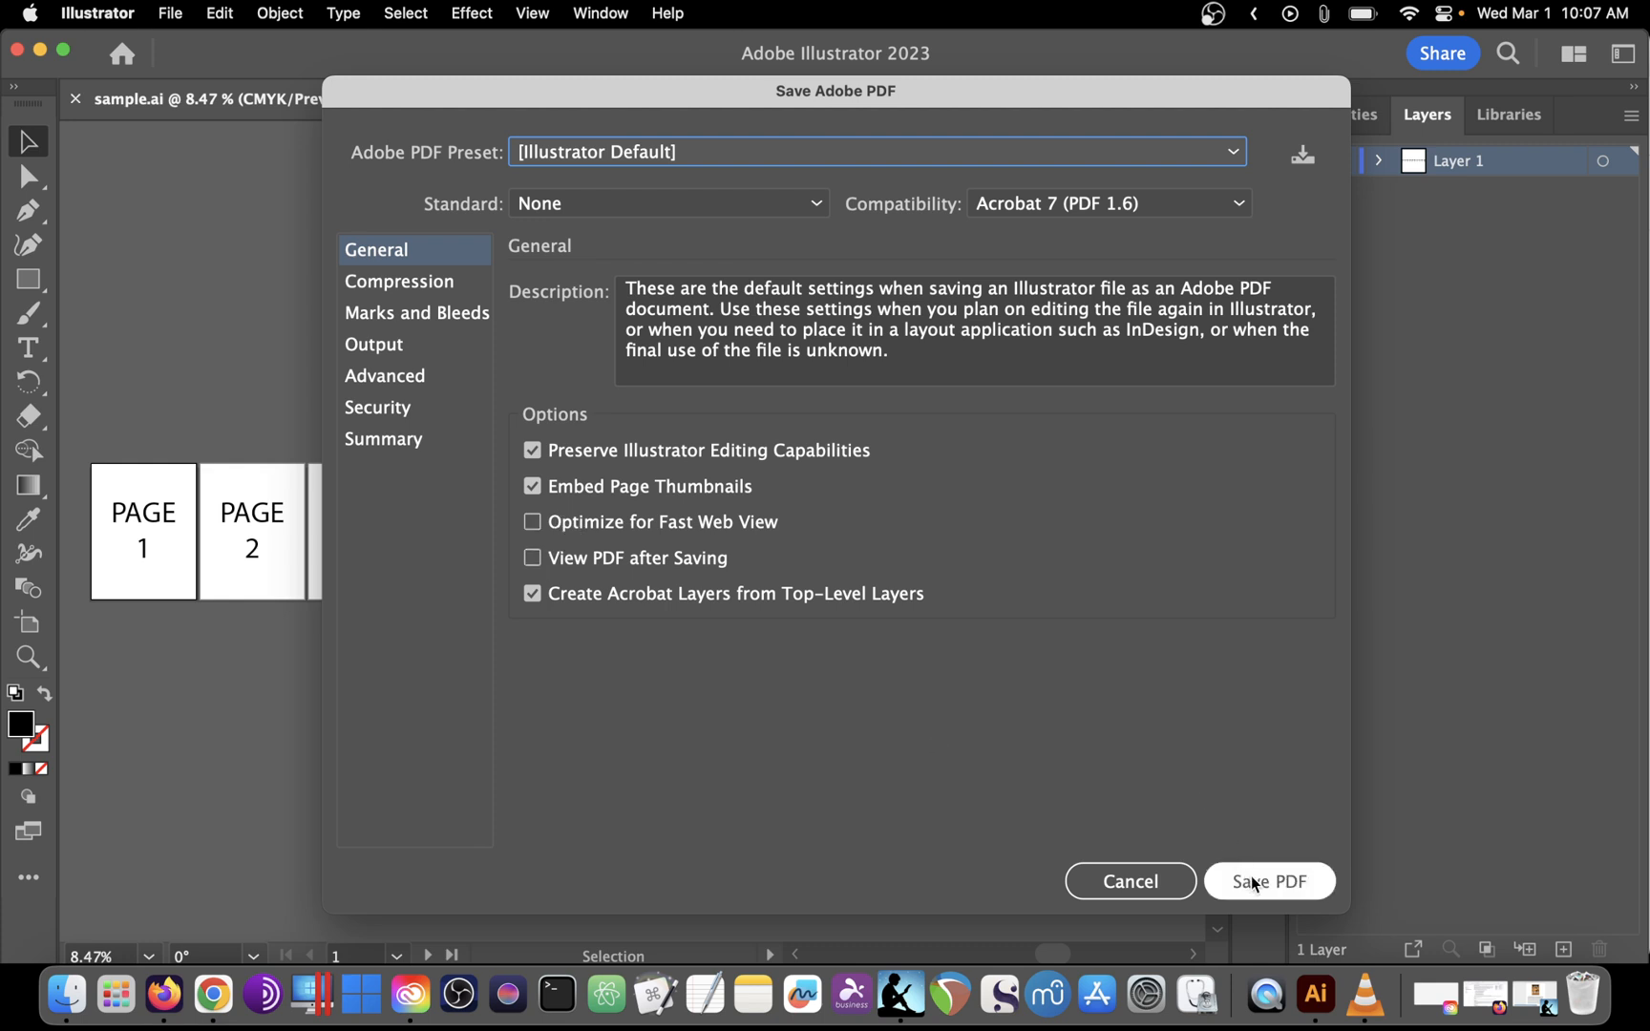
Save the PDF with the default preset, producing the ten-page sample.pdf.
click(1270, 881)
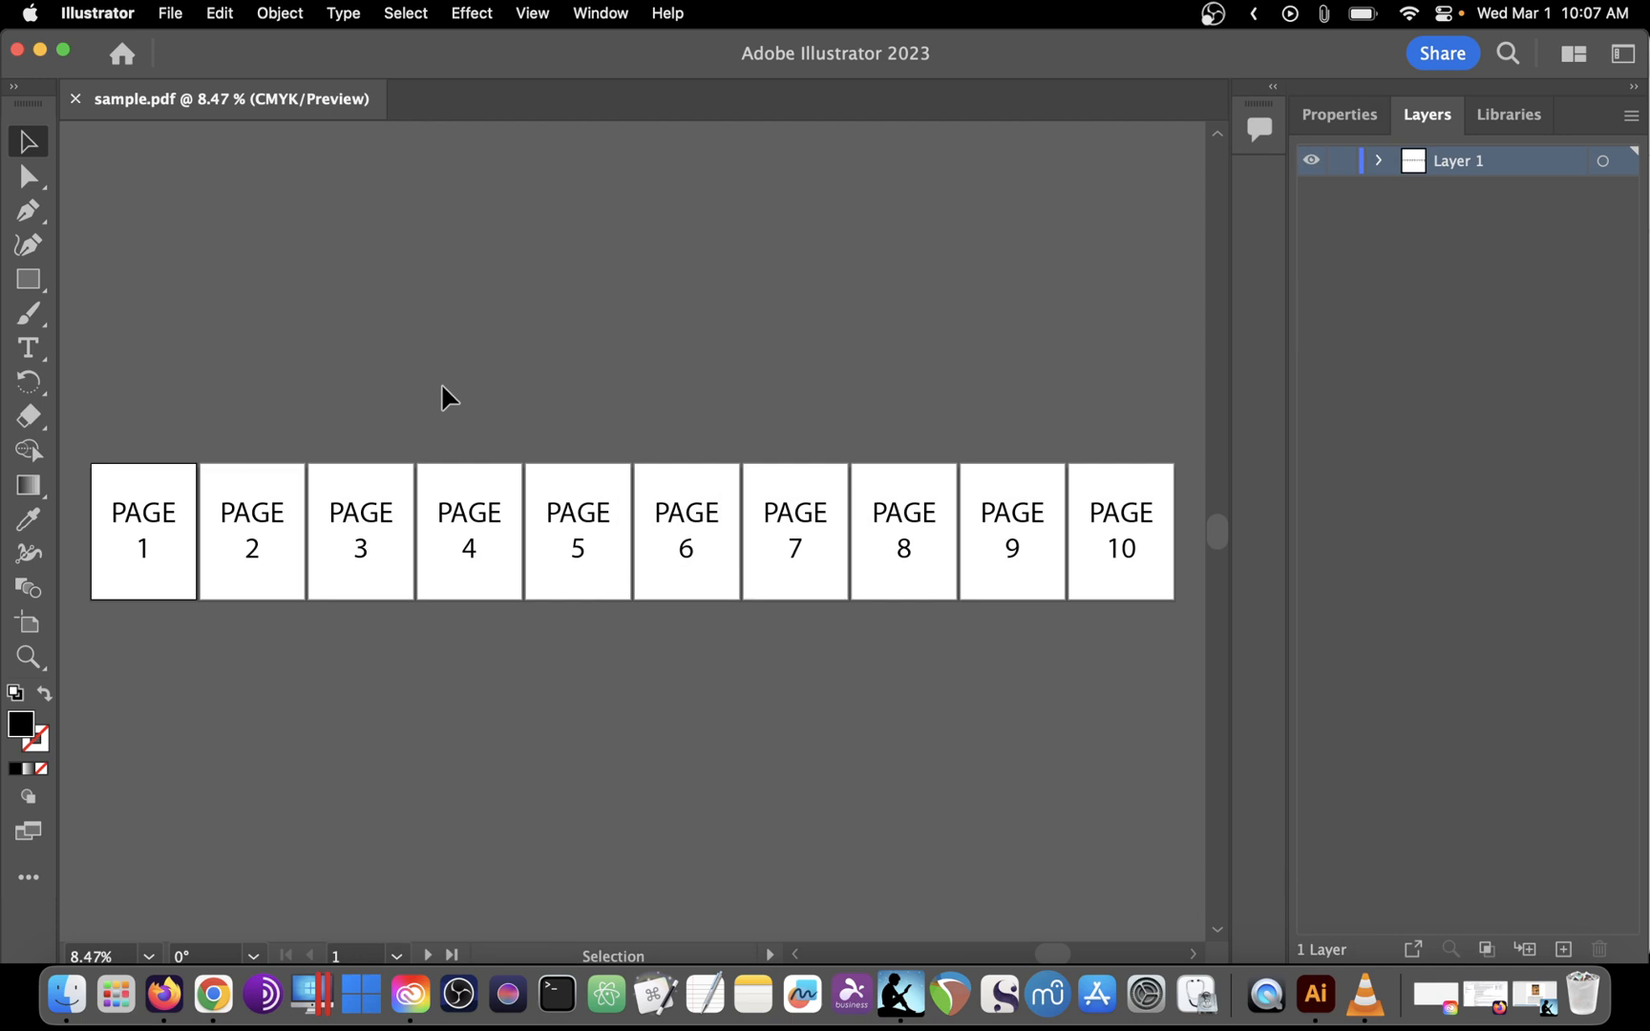
mouse_move(397, 596)
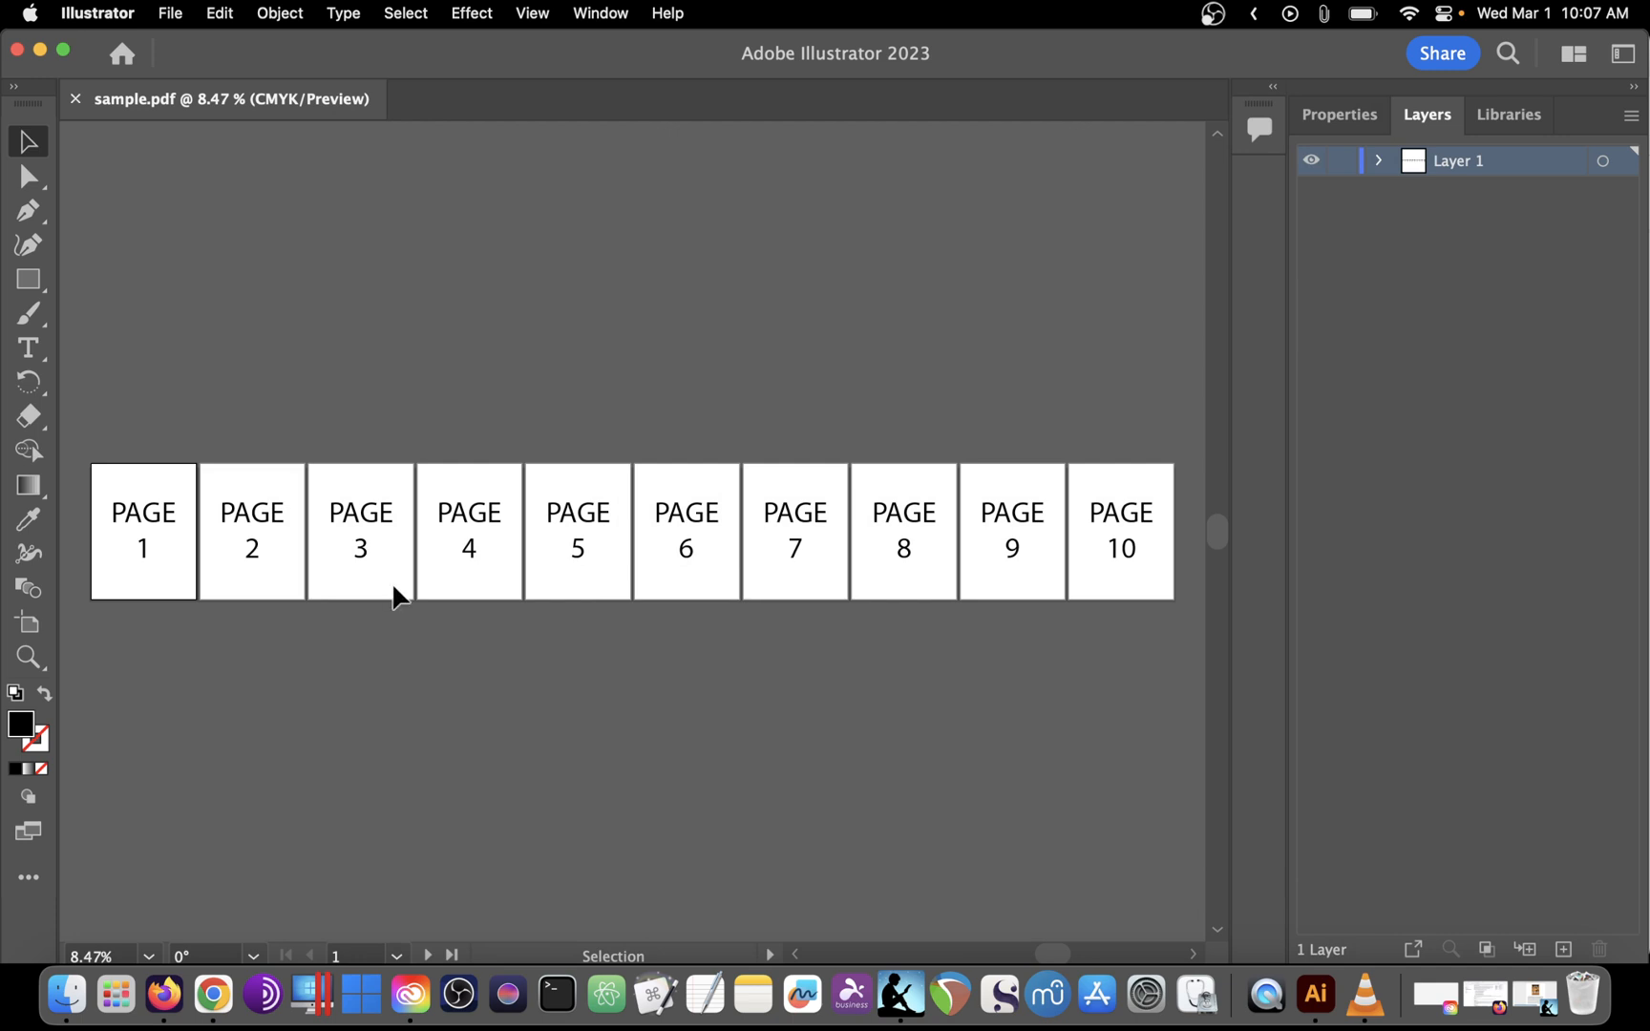